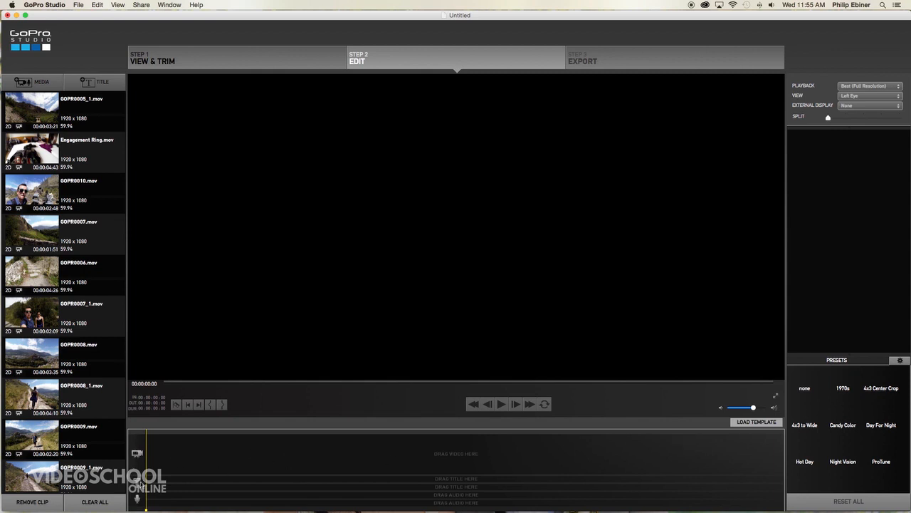
{"action": "mouse_move", "coordinate": [48, 354]}
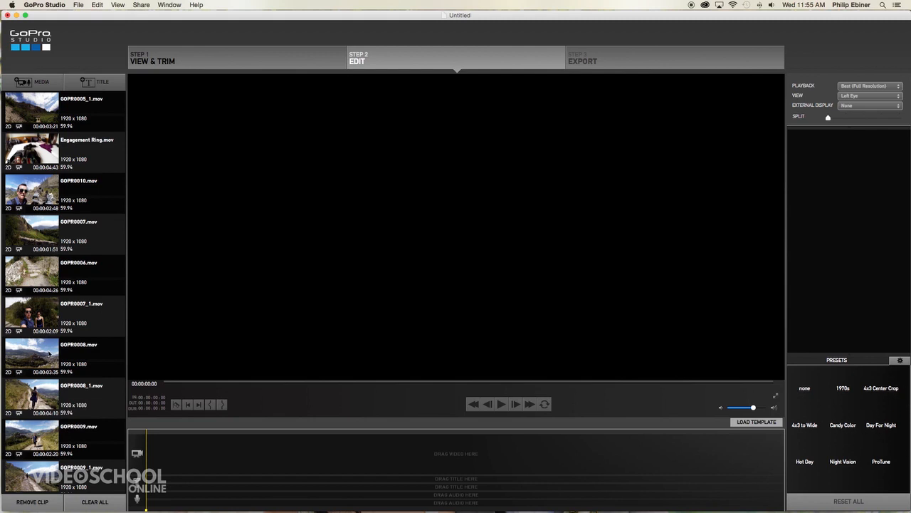